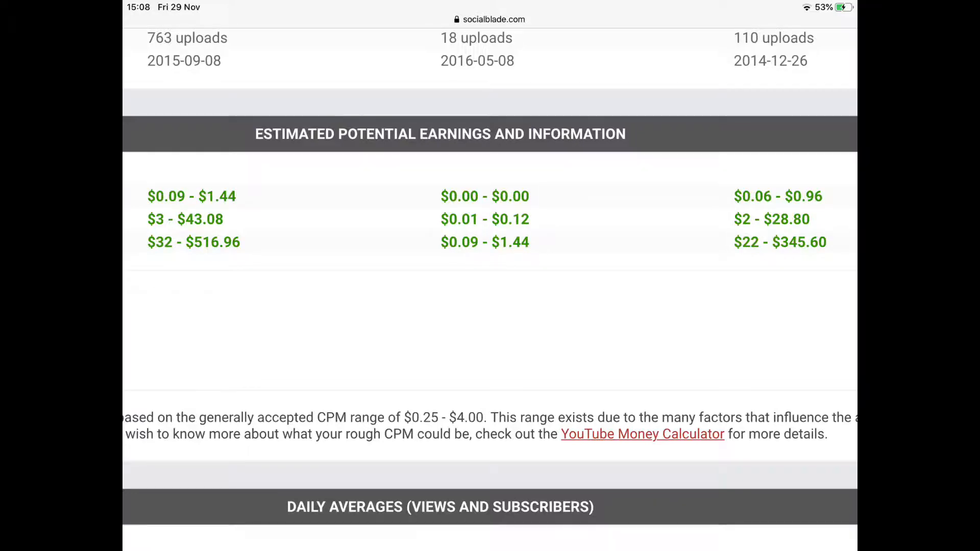
Scroll to Future Projections and switch the chart to the Views tab.
{"action": "scroll", "scroll_direction": "down", "scroll_amount": 3}
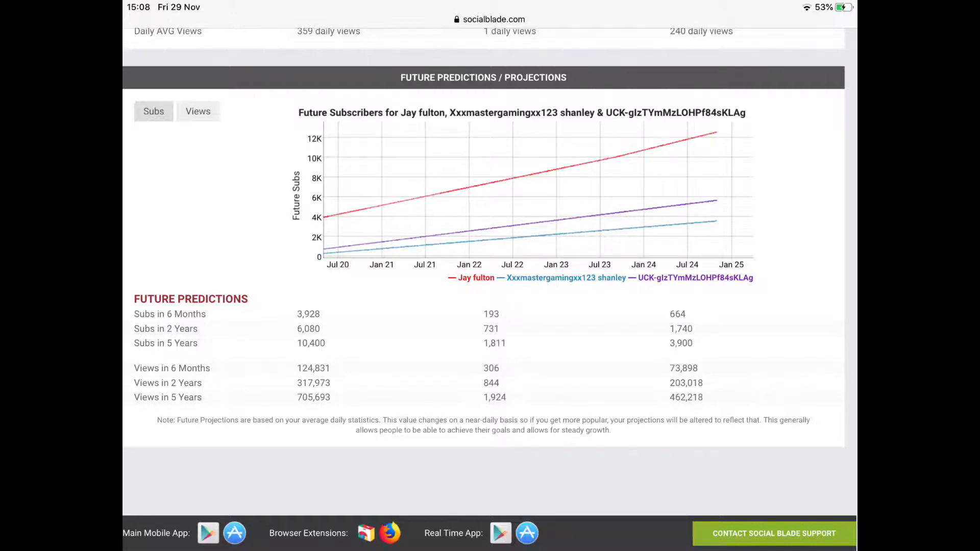
{"action": "left_click", "coordinate": [198, 112]}
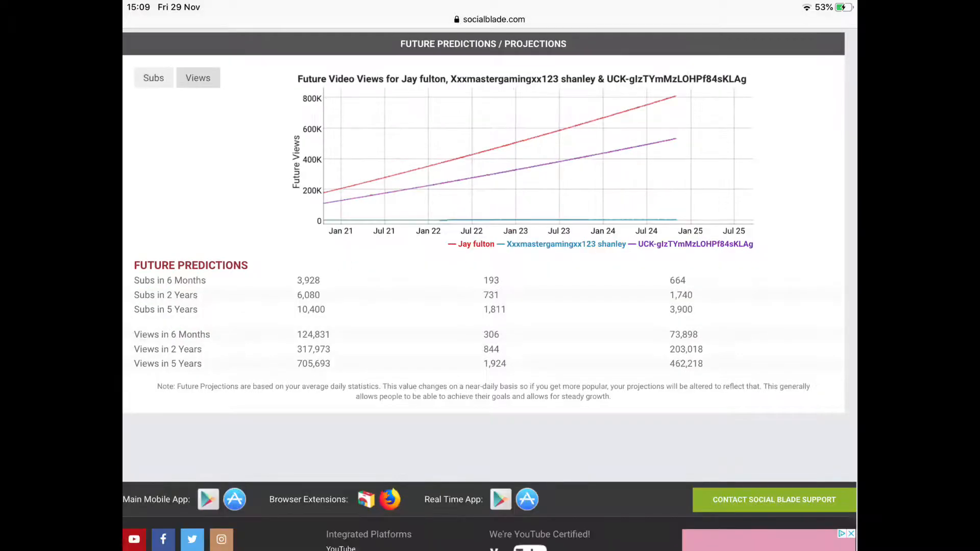